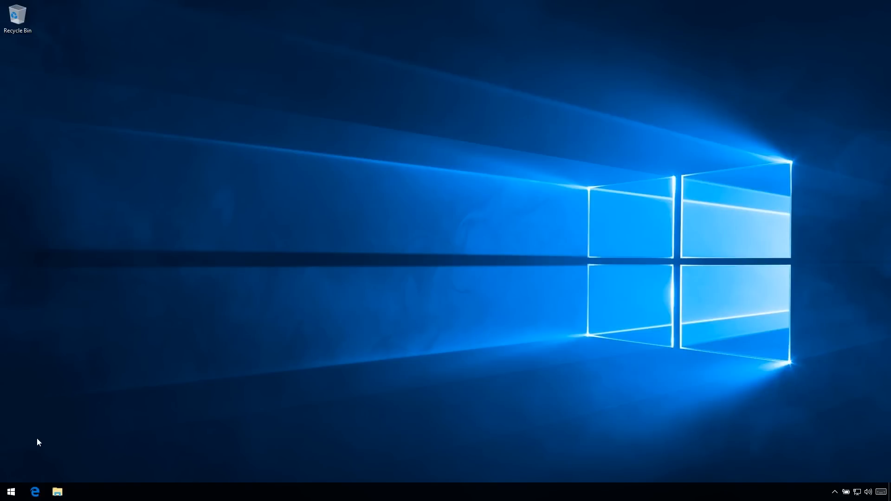
{"action": "mouse_move", "coordinate": [85, 385]}
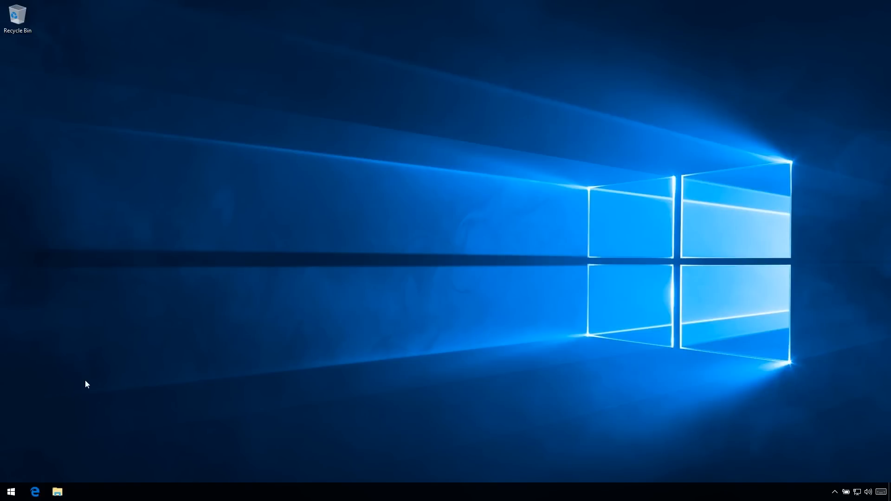
{"action": "mouse_move", "coordinate": [109, 350]}
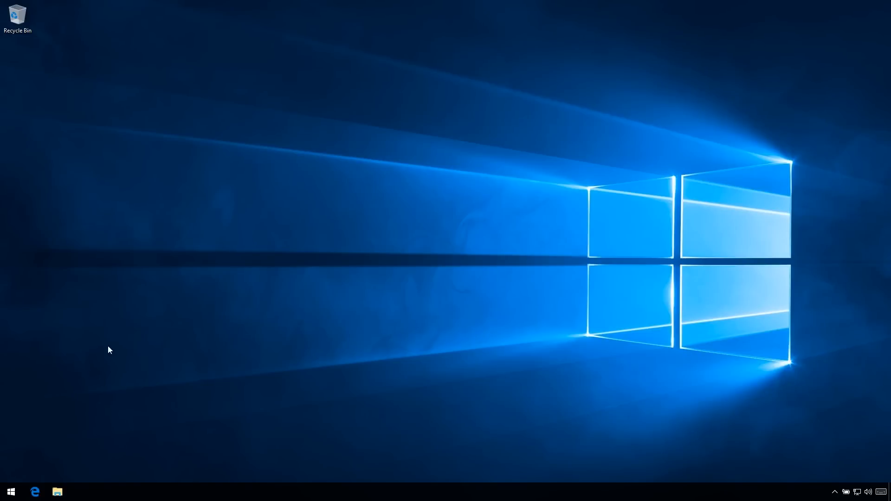
{"action": "mouse_move", "coordinate": [35, 384]}
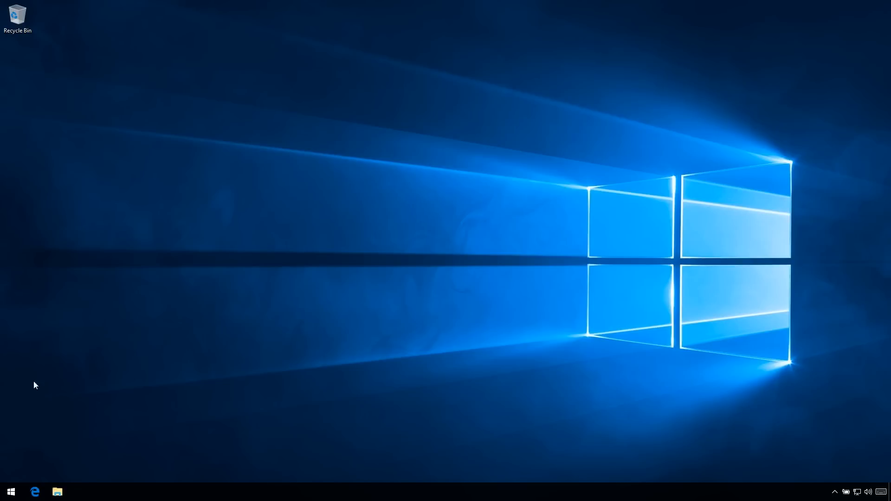
{"action": "mouse_move", "coordinate": [19, 472]}
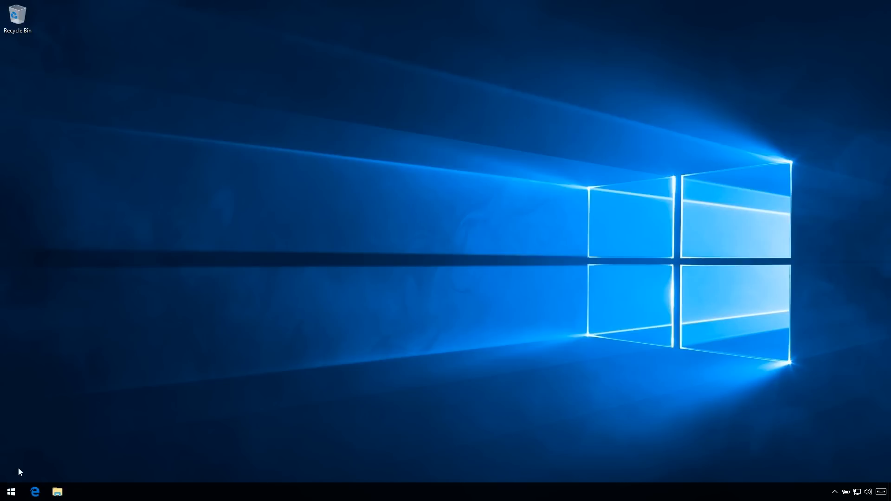
{"action": "mouse_move", "coordinate": [31, 461]}
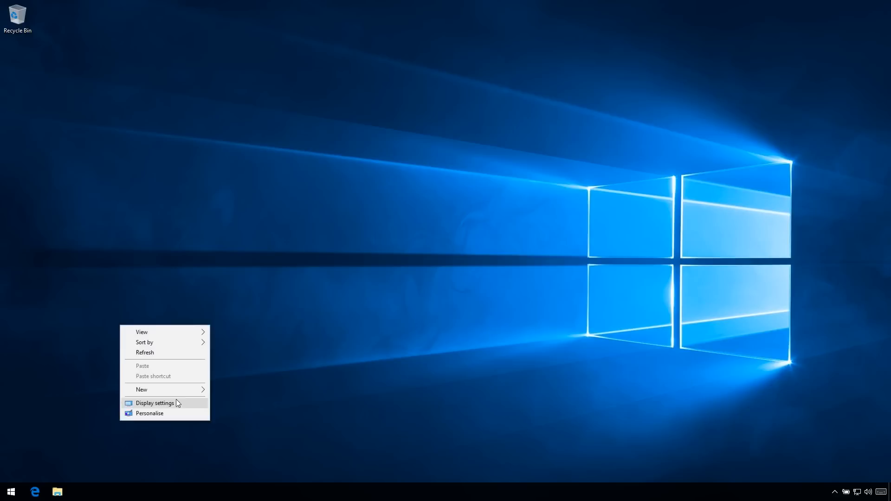
Step: Open Personalise from the desktop menu, landing on the Background page with activation warning
{"action": "left_click", "coordinate": [155, 403]}
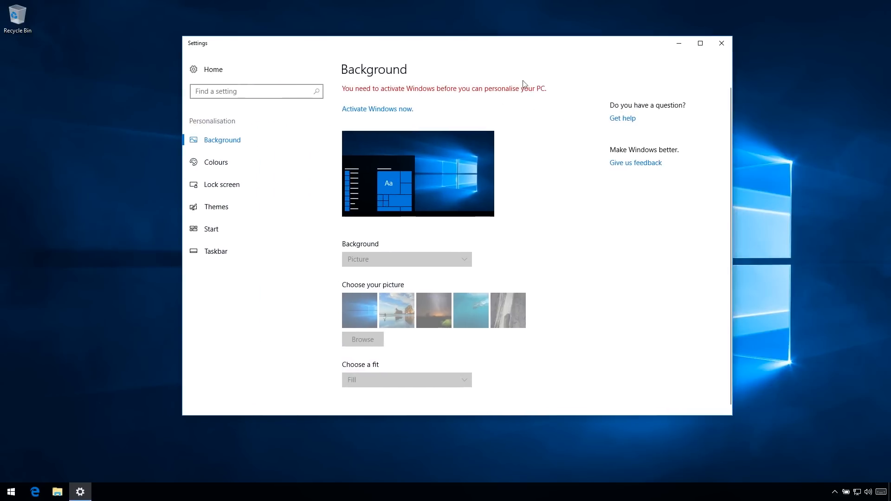
{"action": "mouse_move", "coordinate": [444, 94]}
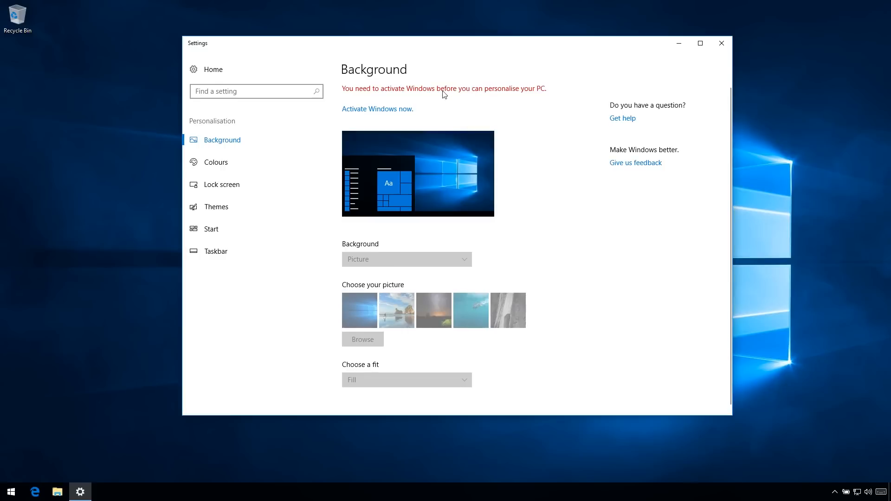
{"action": "mouse_move", "coordinate": [451, 54]}
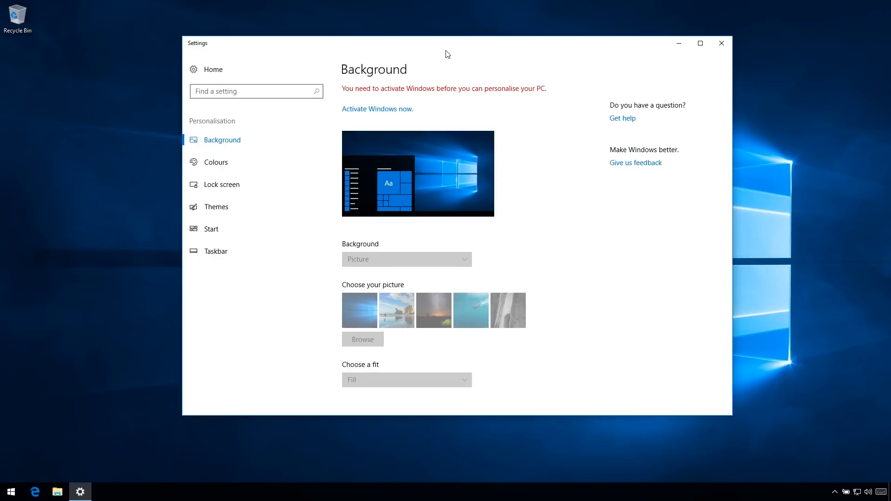
{"action": "mouse_move", "coordinate": [435, 49]}
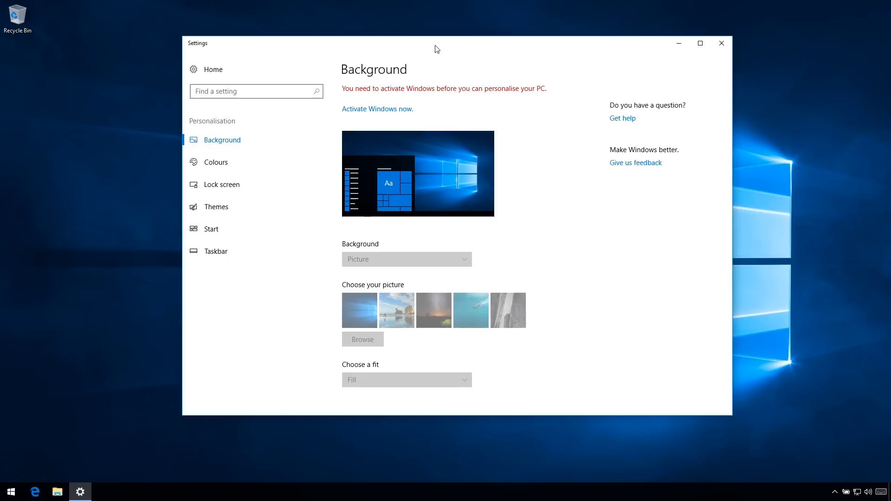
{"action": "mouse_move", "coordinate": [433, 46]}
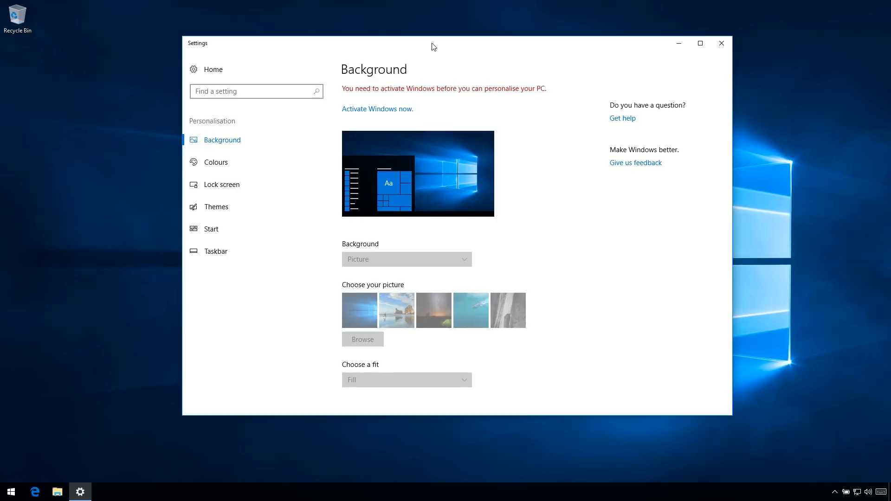
{"action": "mouse_move", "coordinate": [431, 51]}
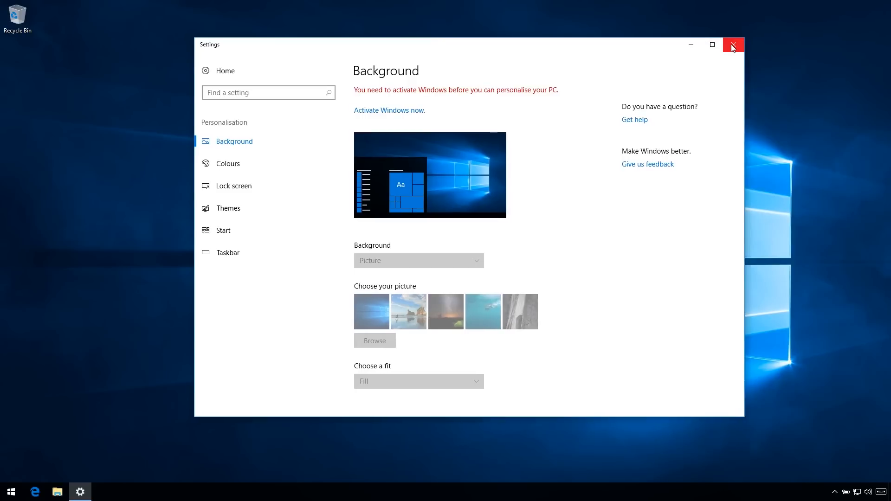
{"action": "mouse_move", "coordinate": [561, 49]}
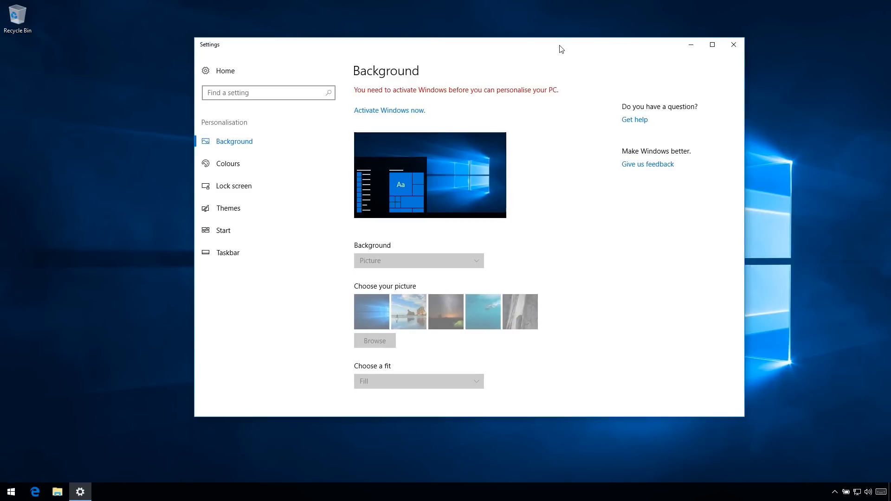
Step: Show the About page reporting Windows 10 Home and bring up the Start quick-access menu
{"action": "left_click", "coordinate": [732, 45]}
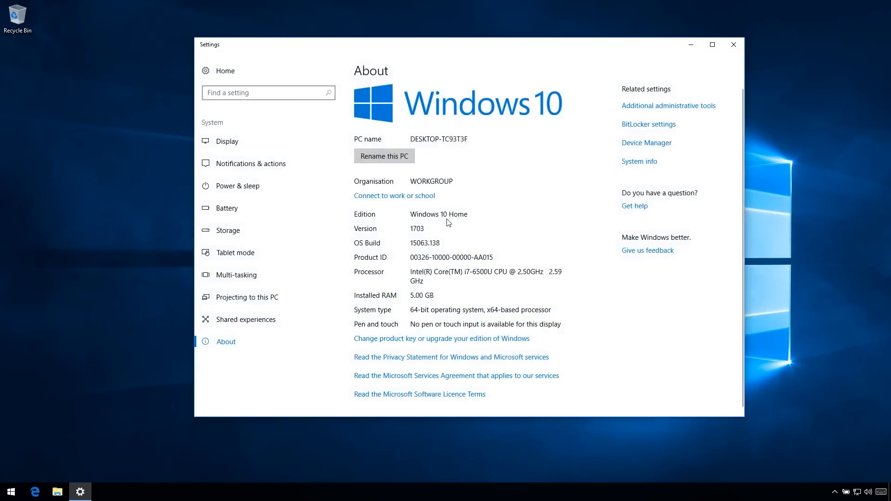
{"action": "mouse_move", "coordinate": [221, 281]}
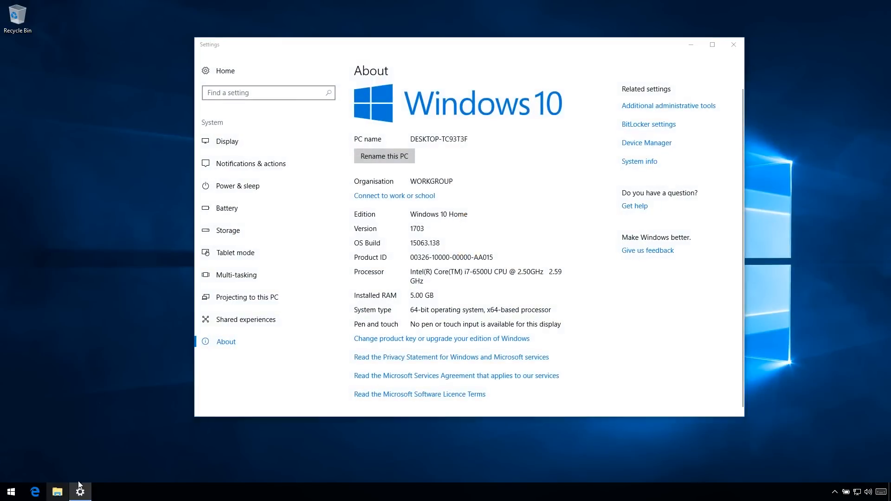
{"action": "left_click", "coordinate": [57, 491]}
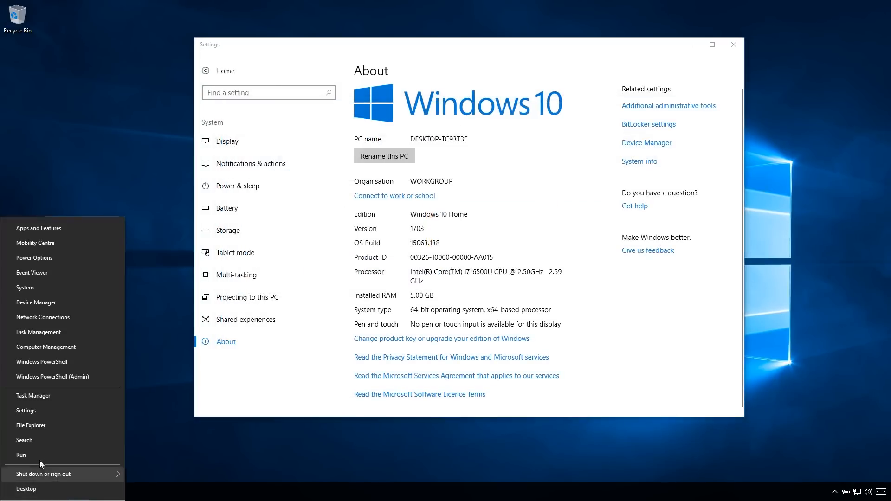
{"action": "mouse_move", "coordinate": [45, 415]}
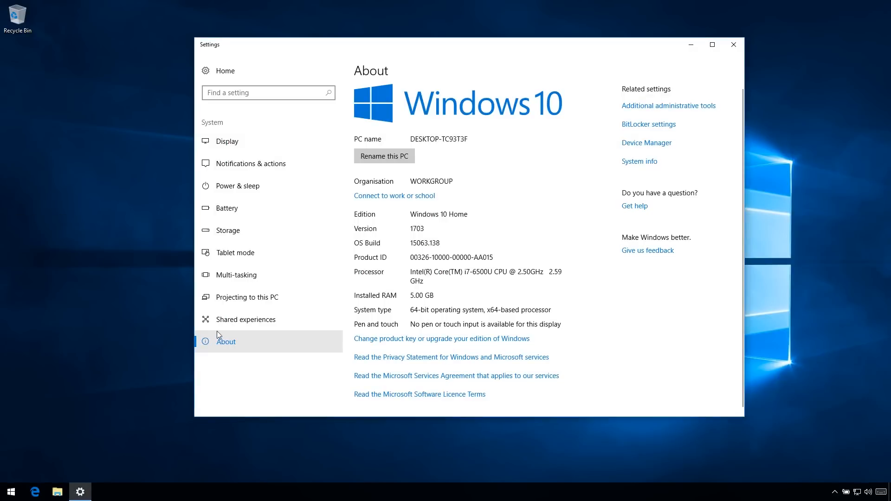
{"action": "mouse_move", "coordinate": [667, 72]}
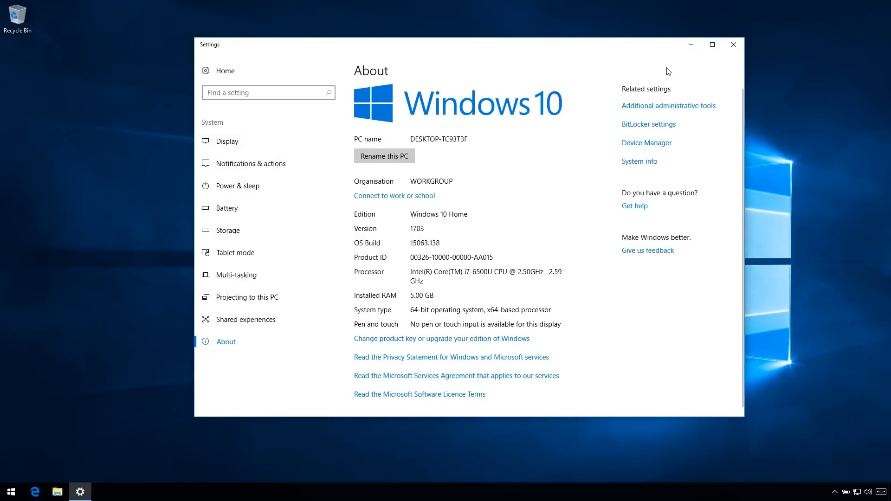
Step: Navigate Settings > Update & security > Activation, showing Windows 10 Home not activated (0x803F7001)
{"action": "right_click", "coordinate": [10, 492]}
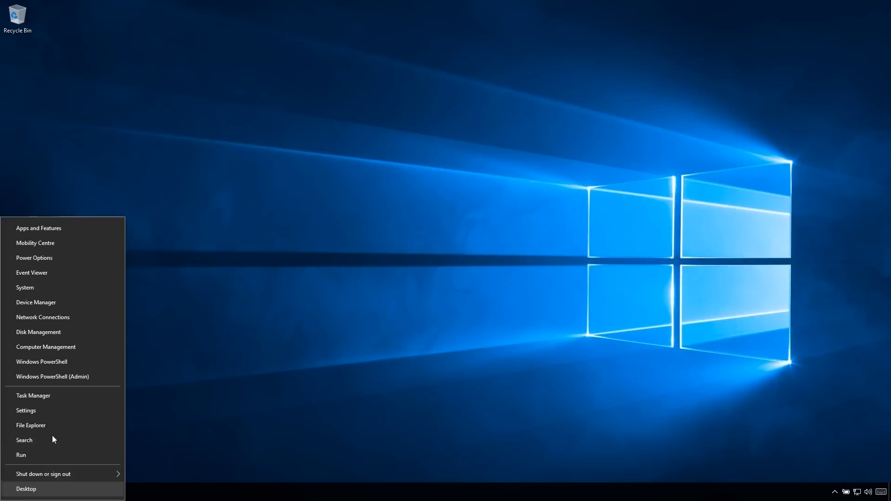
{"action": "left_click", "coordinate": [26, 410]}
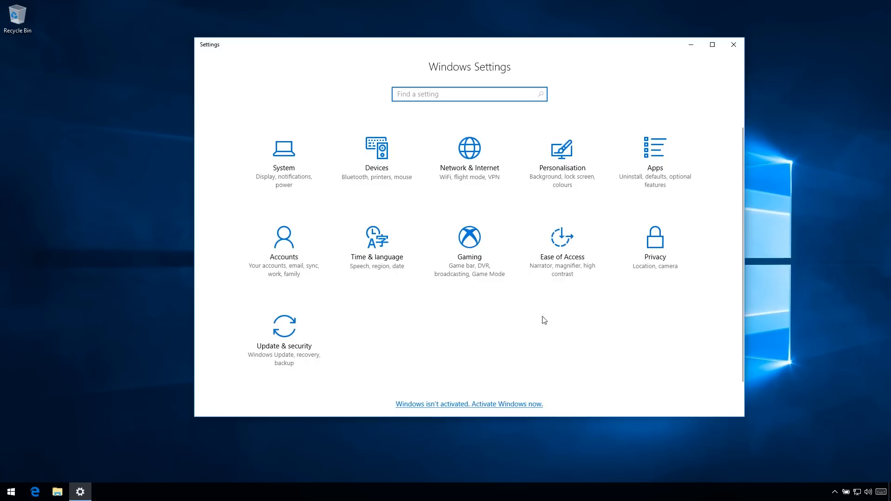
{"action": "mouse_move", "coordinate": [284, 342]}
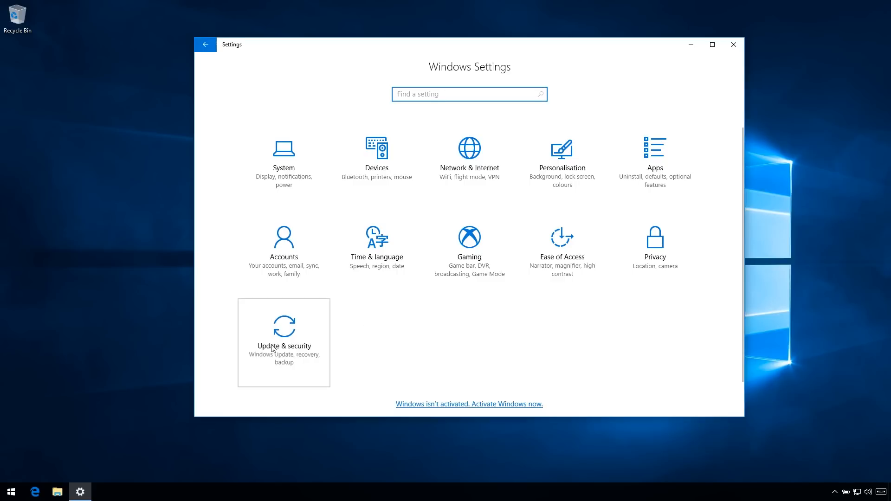
{"action": "left_click", "coordinate": [284, 342]}
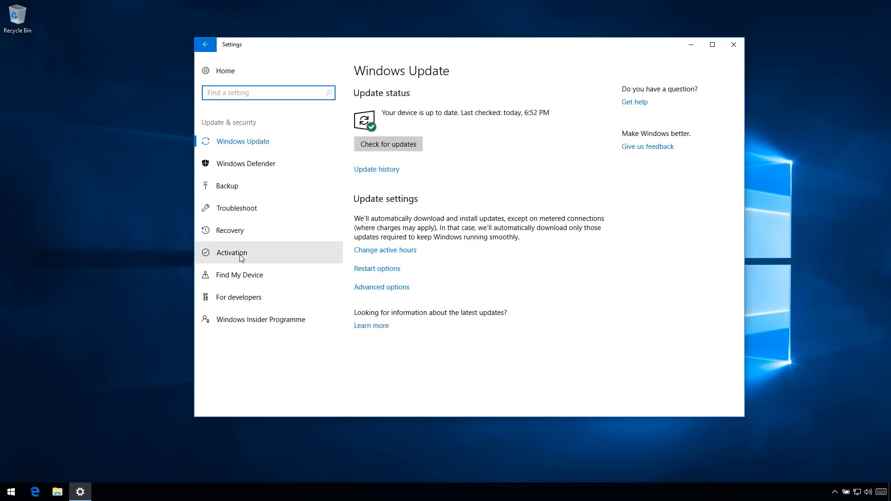
{"action": "left_click", "coordinate": [231, 252]}
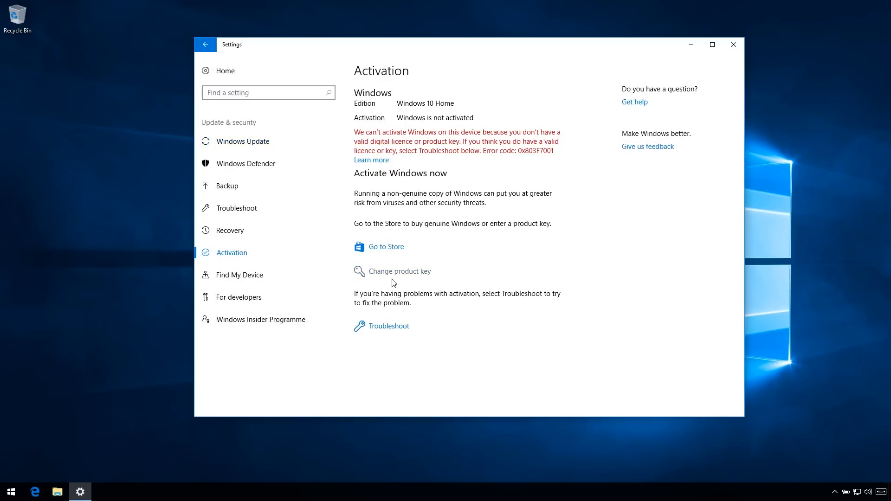
{"action": "mouse_move", "coordinate": [399, 277]}
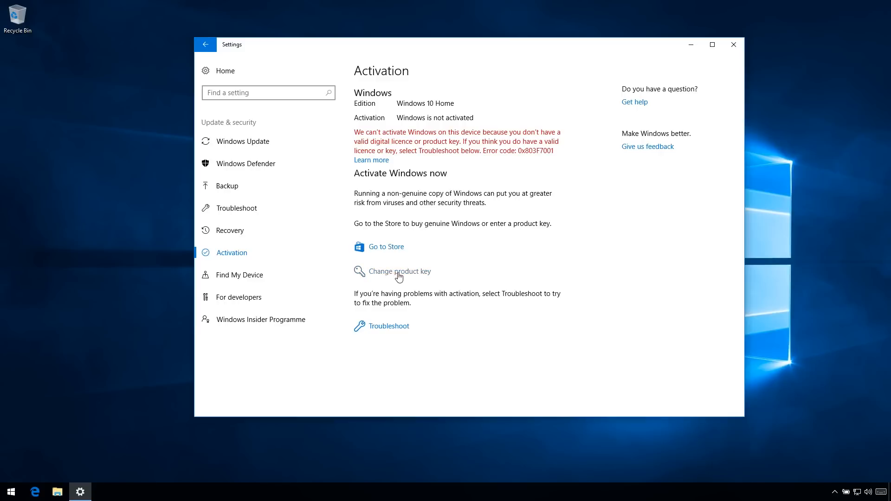
Step: Enter the product key in the Change product key dialog and submit it with Next
{"action": "left_click", "coordinate": [399, 271]}
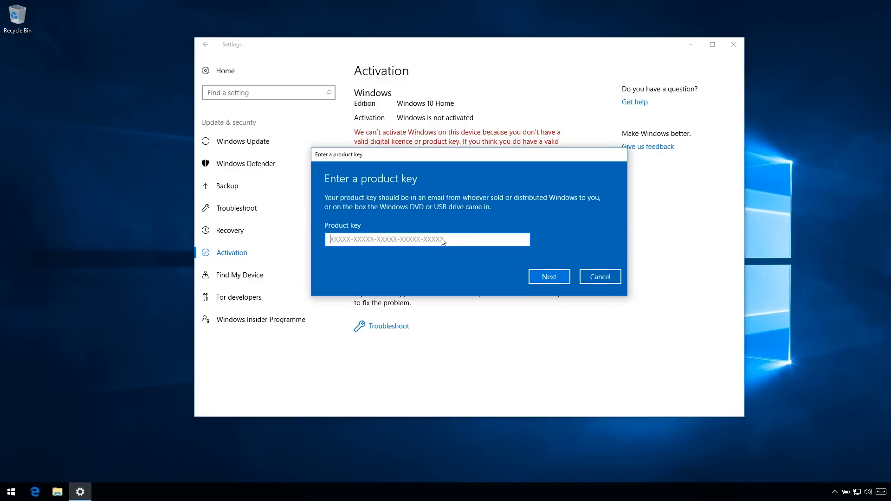
{"action": "mouse_move", "coordinate": [442, 238]}
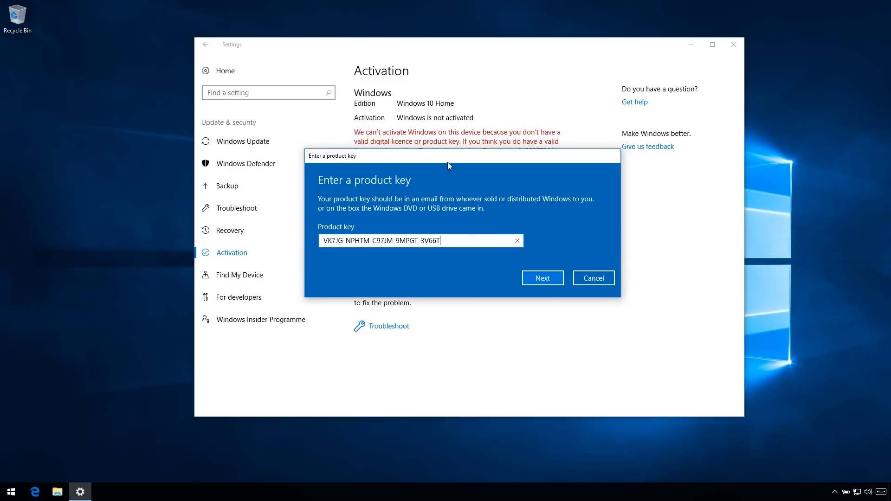
{"action": "mouse_move", "coordinate": [450, 212]}
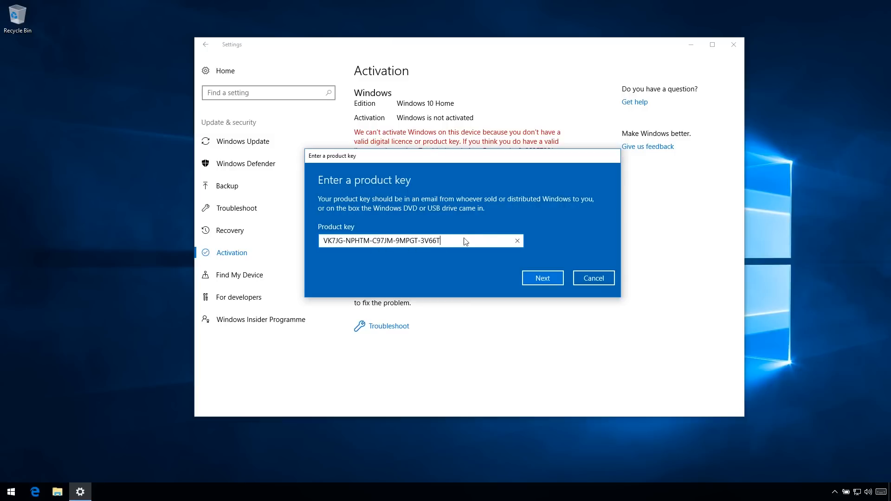
{"action": "mouse_move", "coordinate": [398, 233]}
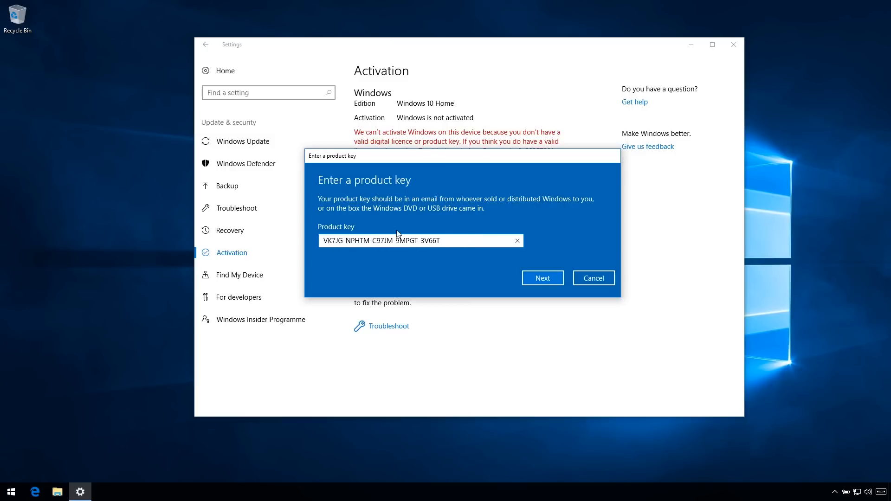
{"action": "mouse_move", "coordinate": [453, 221]}
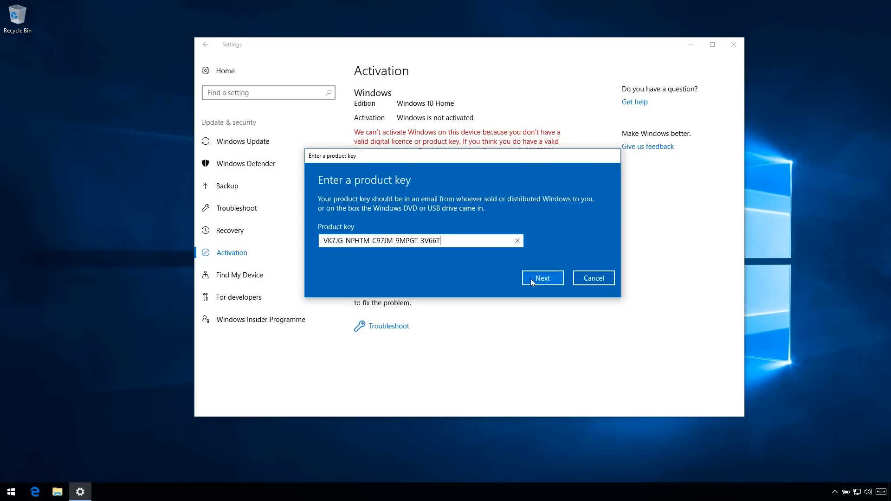
{"action": "left_click", "coordinate": [541, 278]}
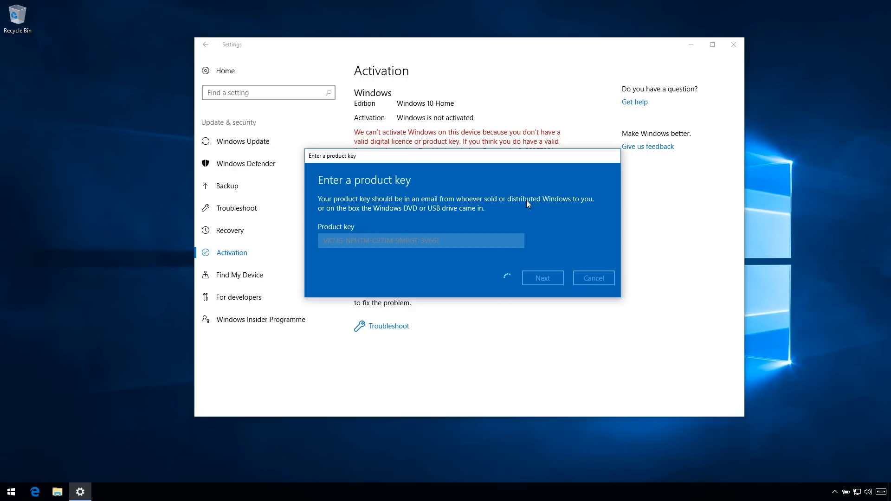
Step: Confirm the accepted key and start the Windows edition upgrade, letting the PC restart
{"action": "left_click", "coordinate": [541, 277]}
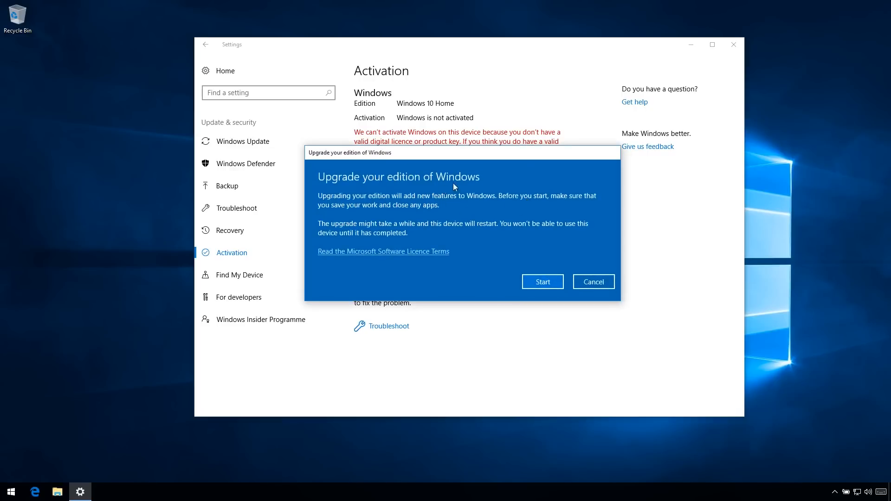
{"action": "mouse_move", "coordinate": [492, 199]}
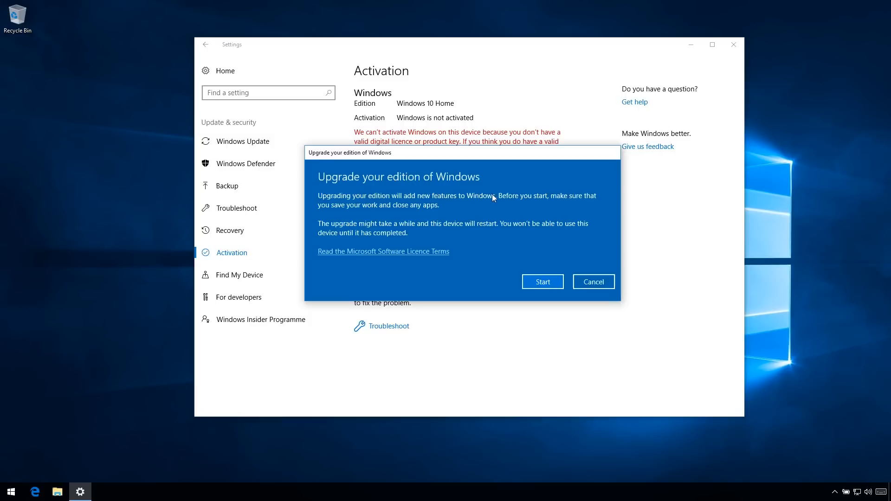
{"action": "mouse_move", "coordinate": [396, 200]}
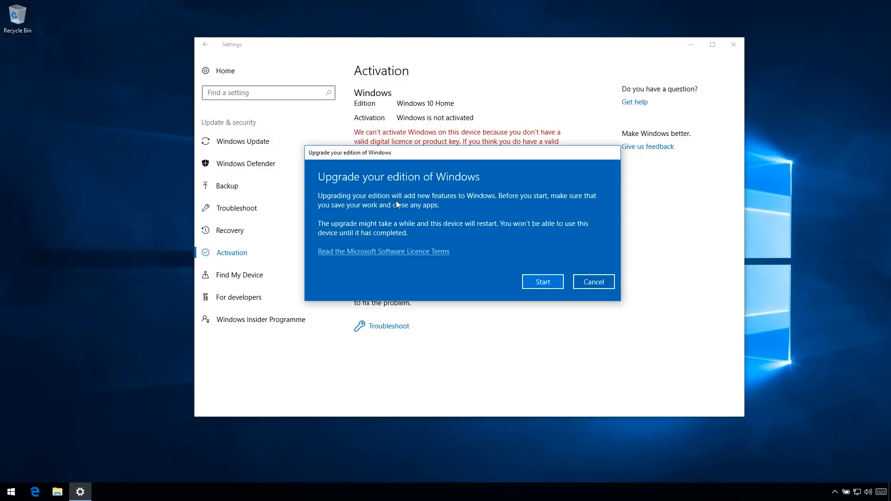
{"action": "mouse_move", "coordinate": [448, 263]}
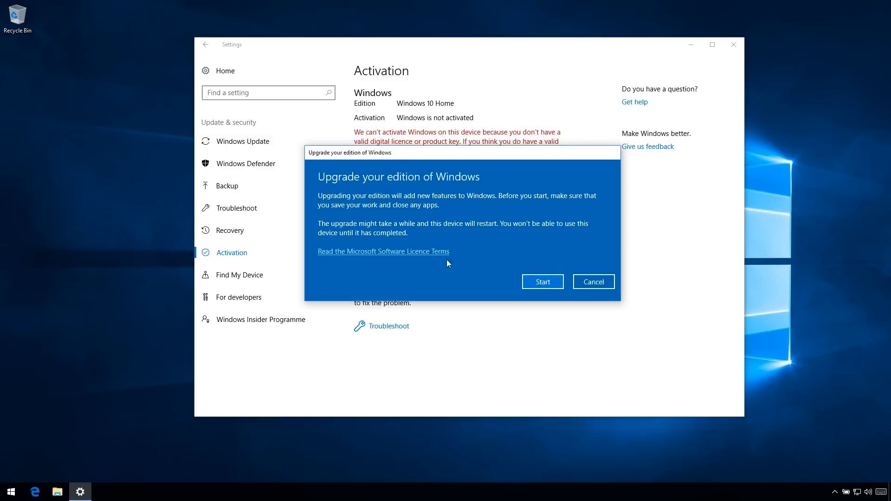
{"action": "mouse_move", "coordinate": [487, 284]}
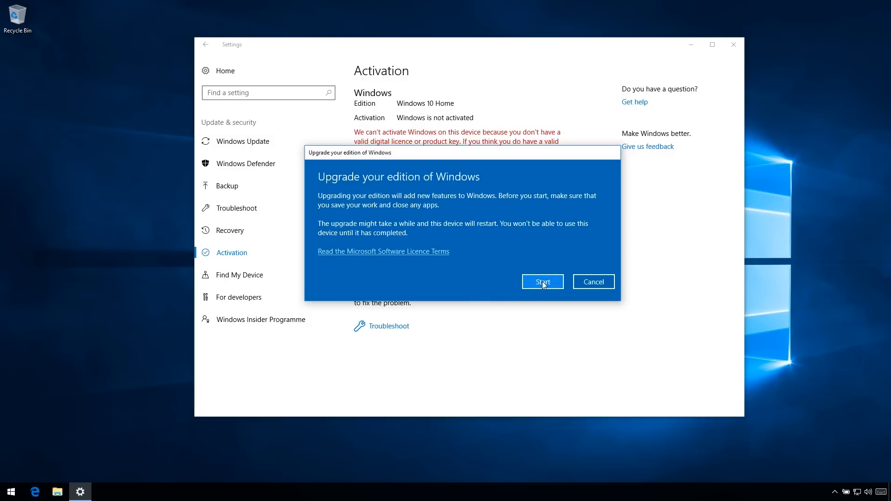
{"action": "left_click", "coordinate": [541, 282]}
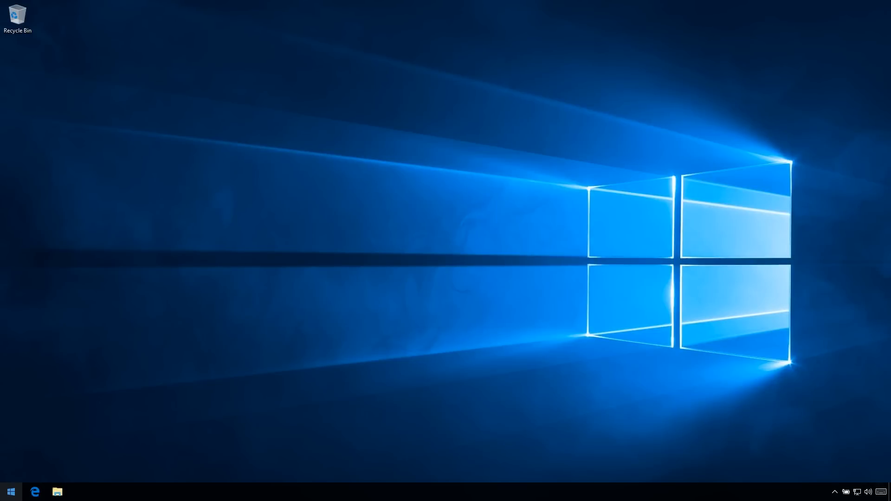
Step: Reach System About from the Start shortcuts, now showing Windows 10 Pro
{"action": "right_click", "coordinate": [10, 491]}
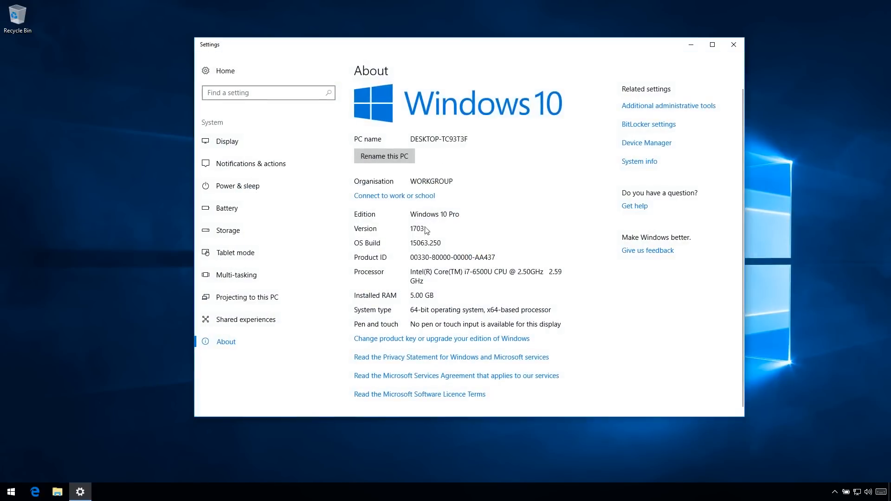
{"action": "mouse_move", "coordinate": [366, 196]}
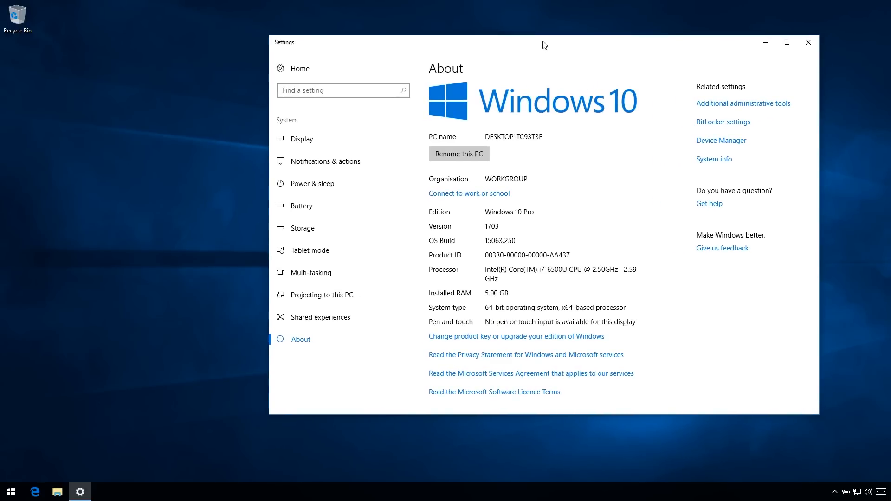
{"action": "mouse_move", "coordinate": [196, 318]}
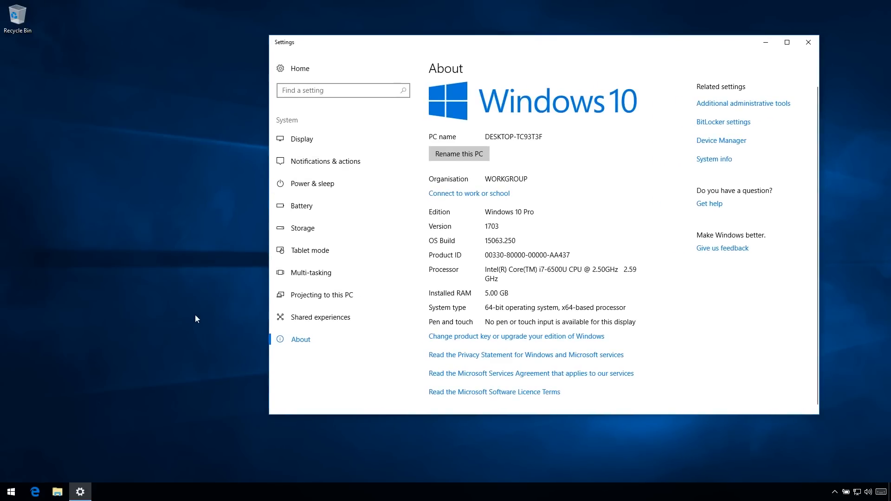
{"action": "mouse_move", "coordinate": [182, 318]}
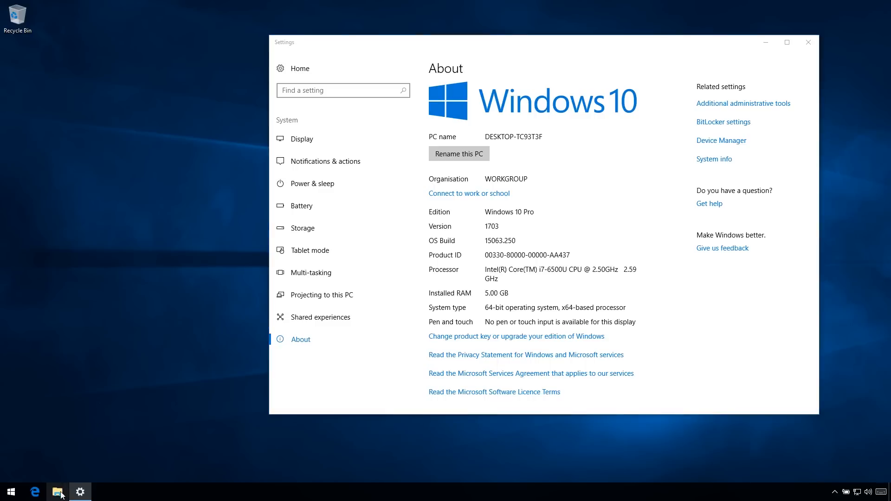
{"action": "left_click", "coordinate": [57, 492]}
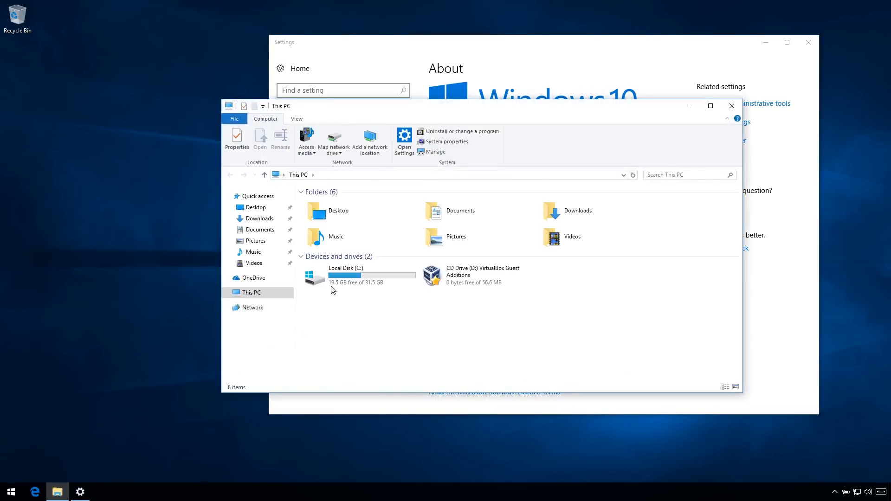
{"action": "right_click", "coordinate": [345, 275]}
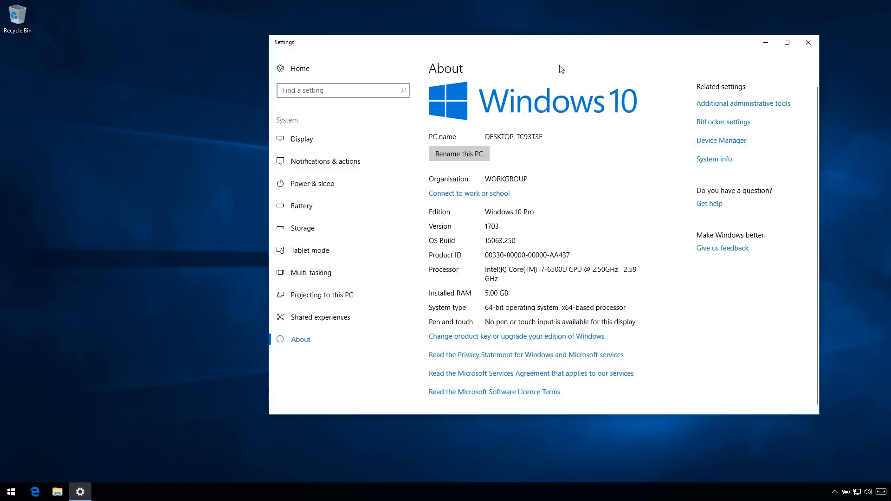
Step: Close About, revisit the Background page still requesting activation, then close Settings
{"action": "left_click", "coordinate": [807, 42]}
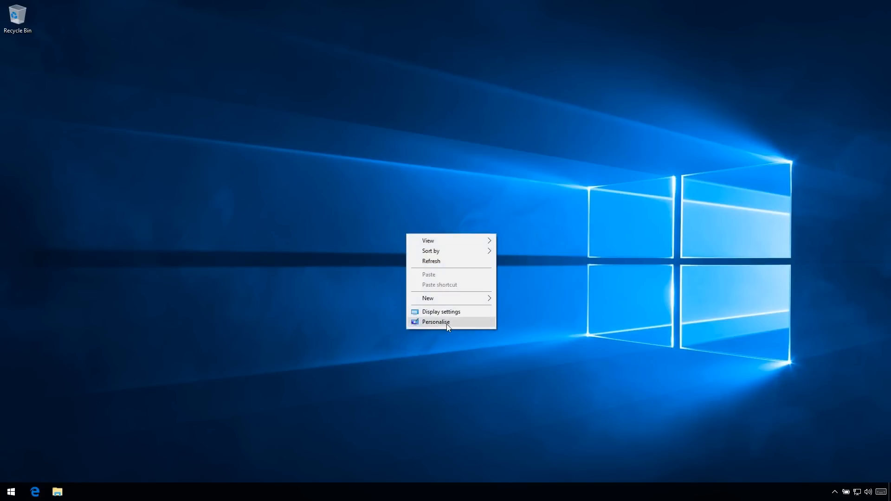
{"action": "left_click", "coordinate": [436, 322]}
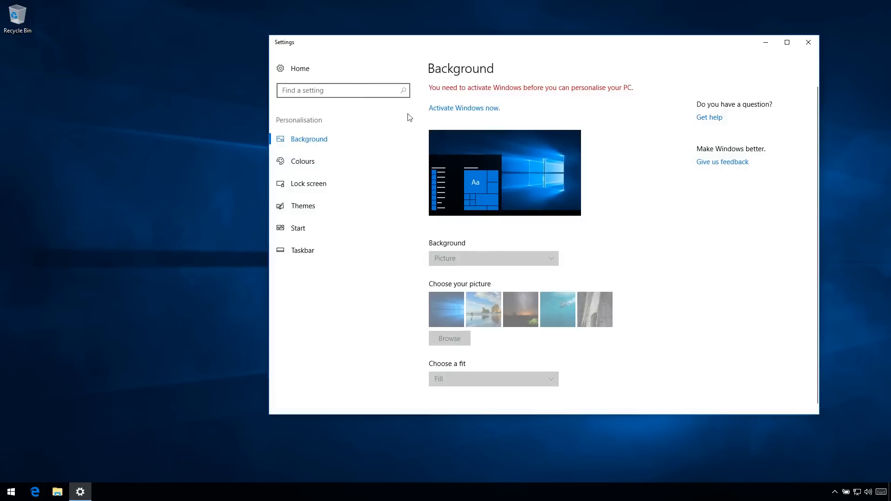
{"action": "mouse_move", "coordinate": [687, 67]}
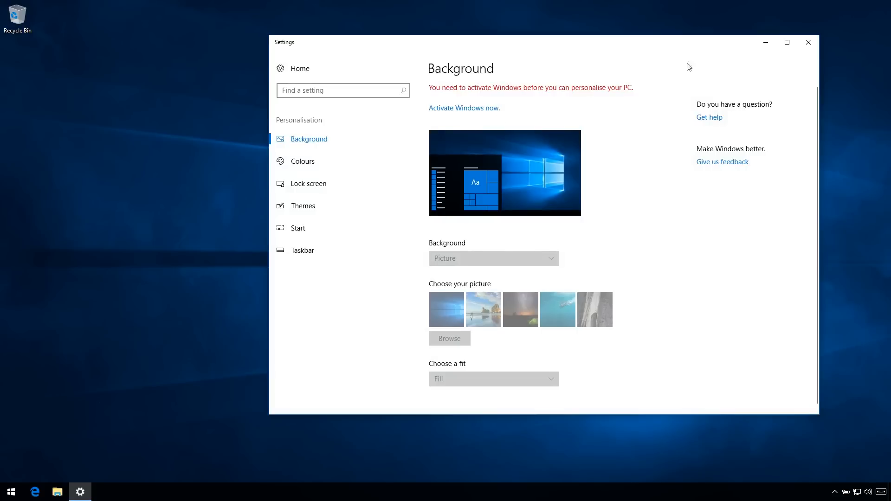
{"action": "mouse_move", "coordinate": [807, 41]}
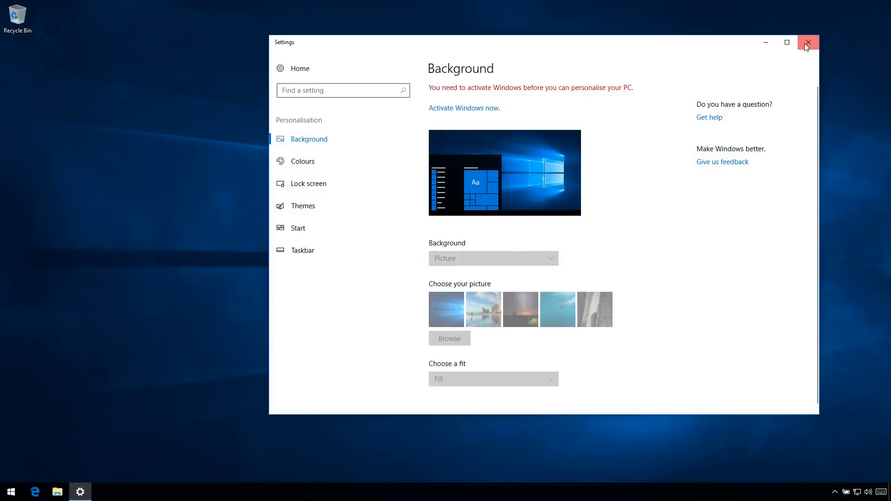
{"action": "left_click", "coordinate": [807, 41]}
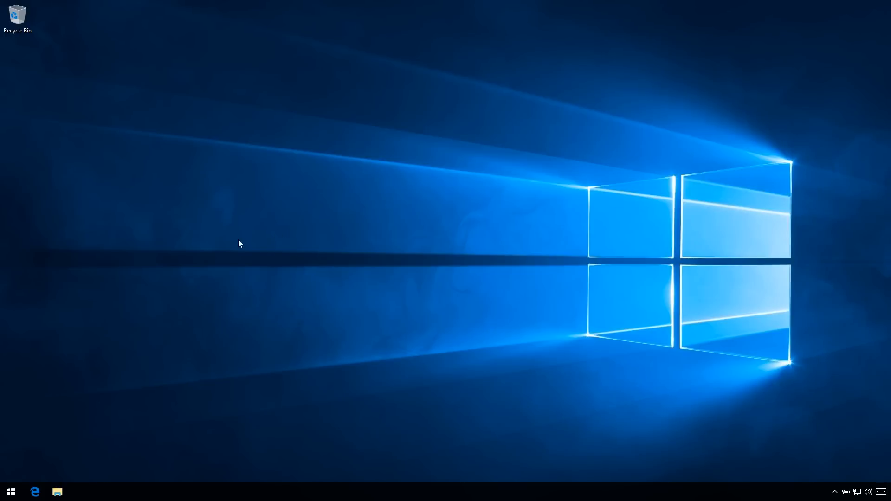
{"action": "mouse_move", "coordinate": [107, 360]}
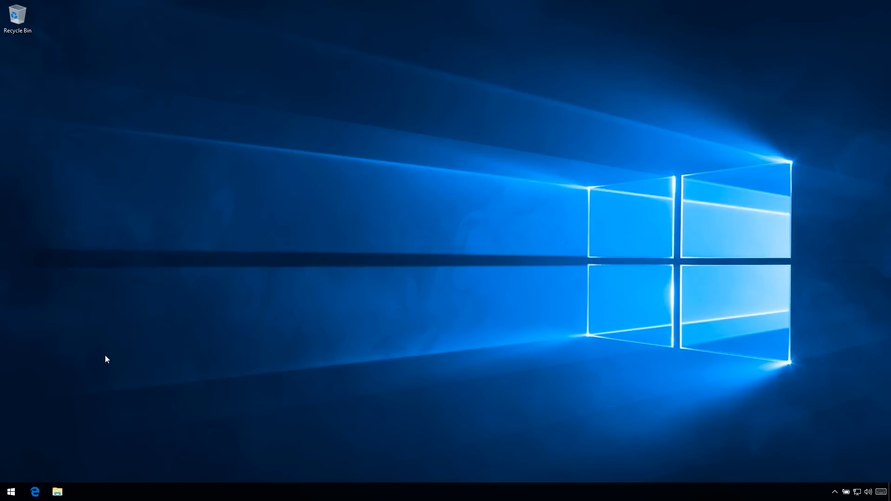